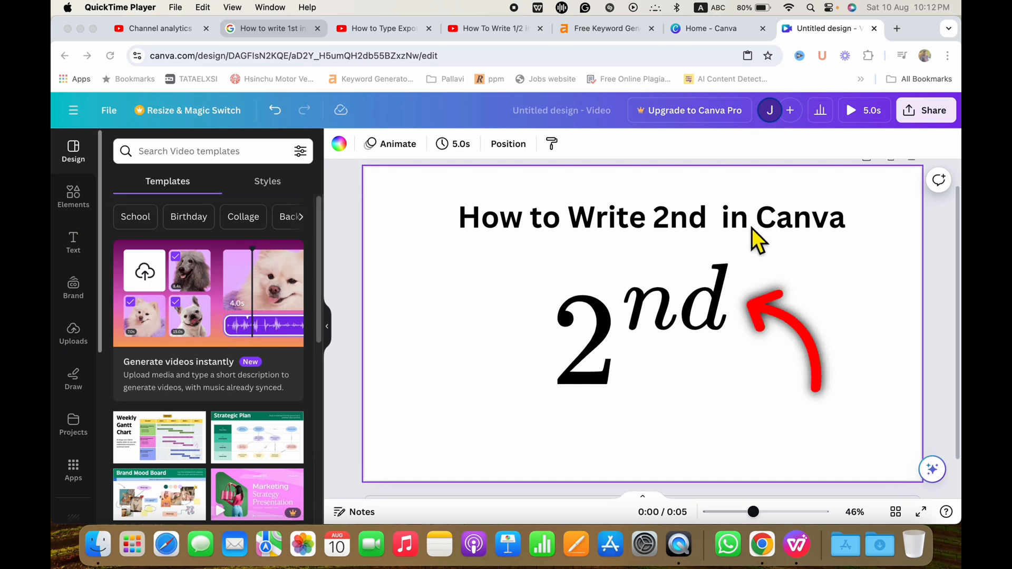
mouse_move(790, 257)
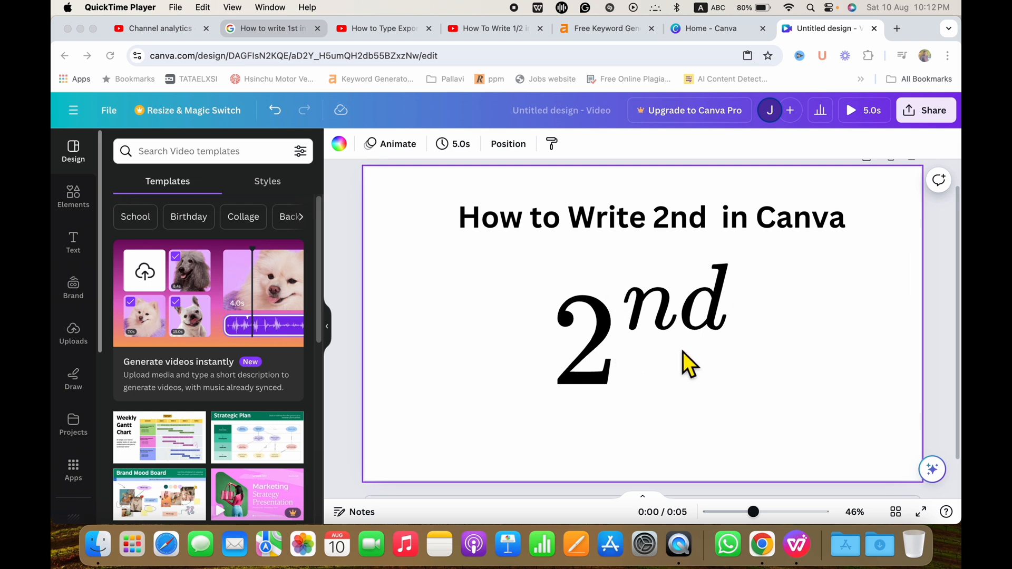
Select the existing 2nd element and move it from the page centre to the left
click(626, 335)
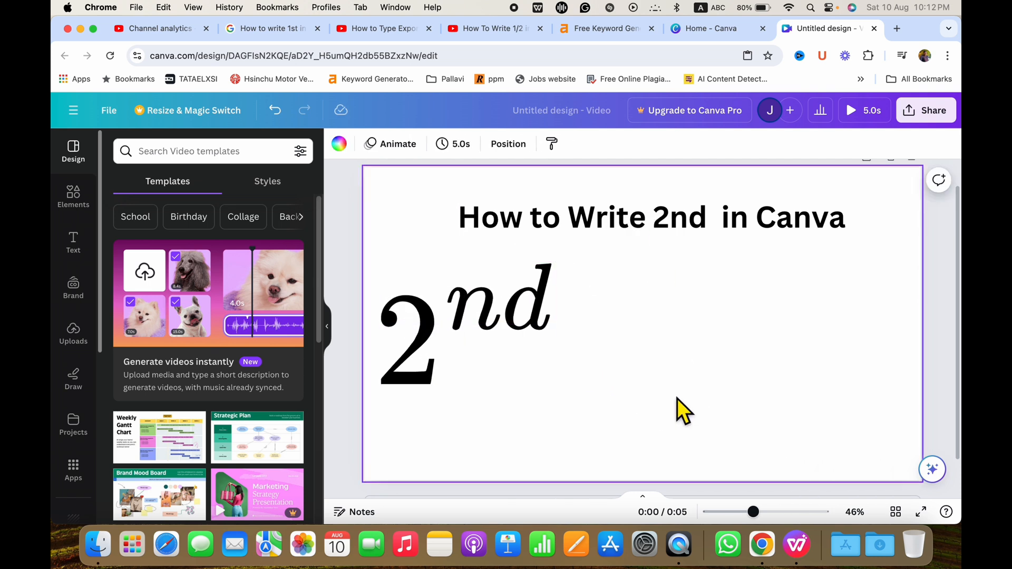
mouse_move(231, 386)
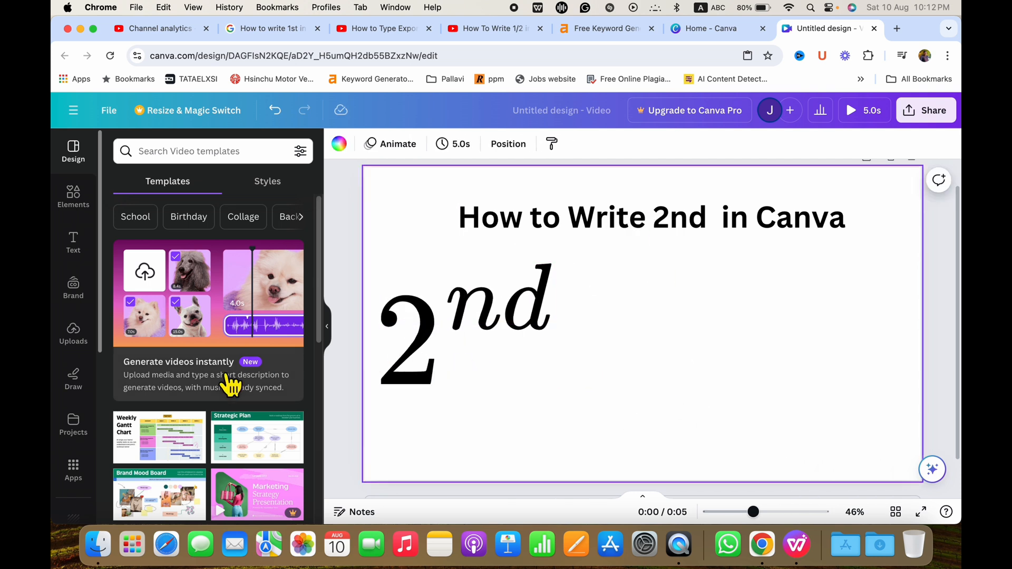
mouse_move(73, 471)
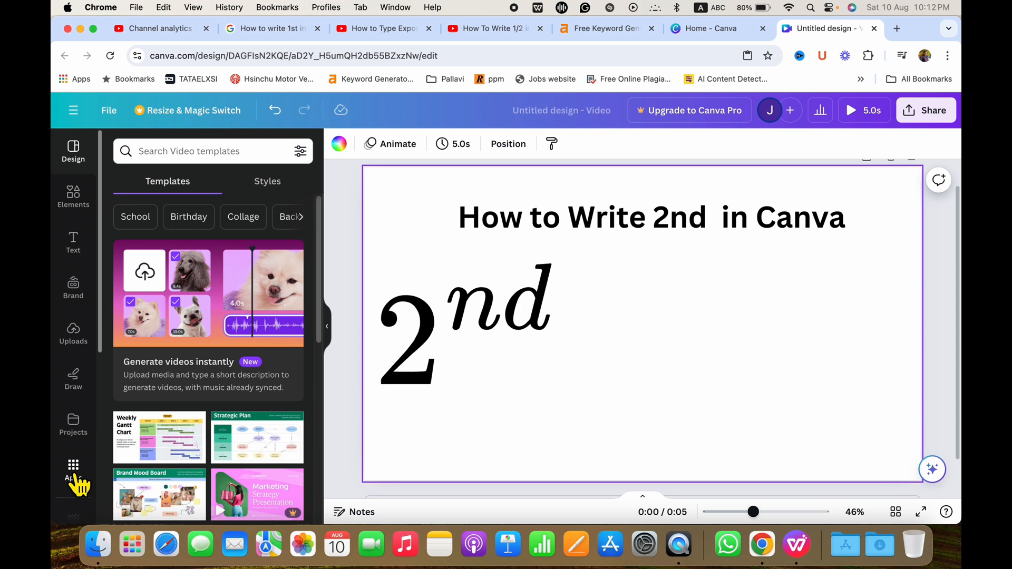
Find the Equations app in the Apps catalogue by searching 'equ' and launch it
click(73, 468)
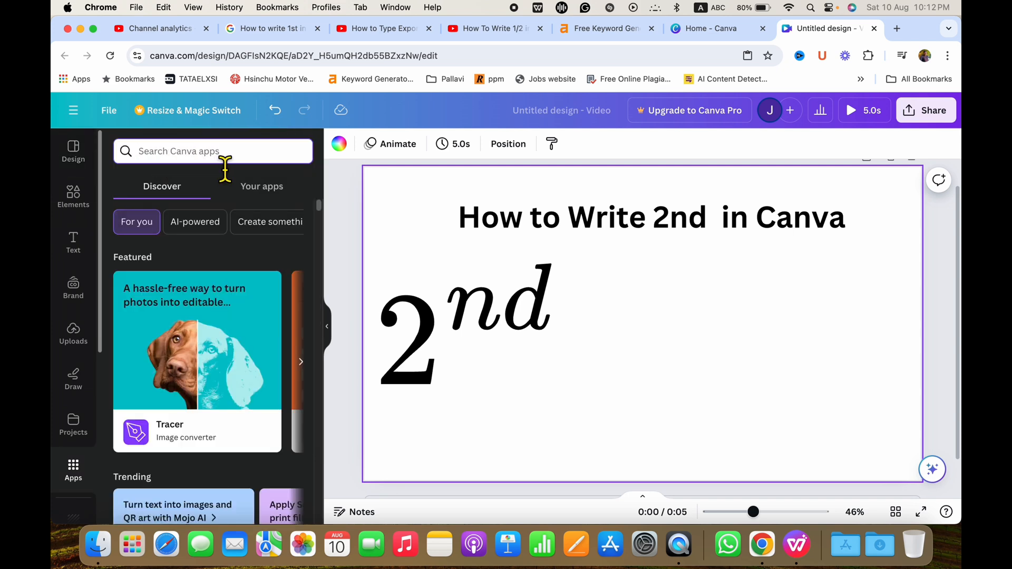
text(equ)
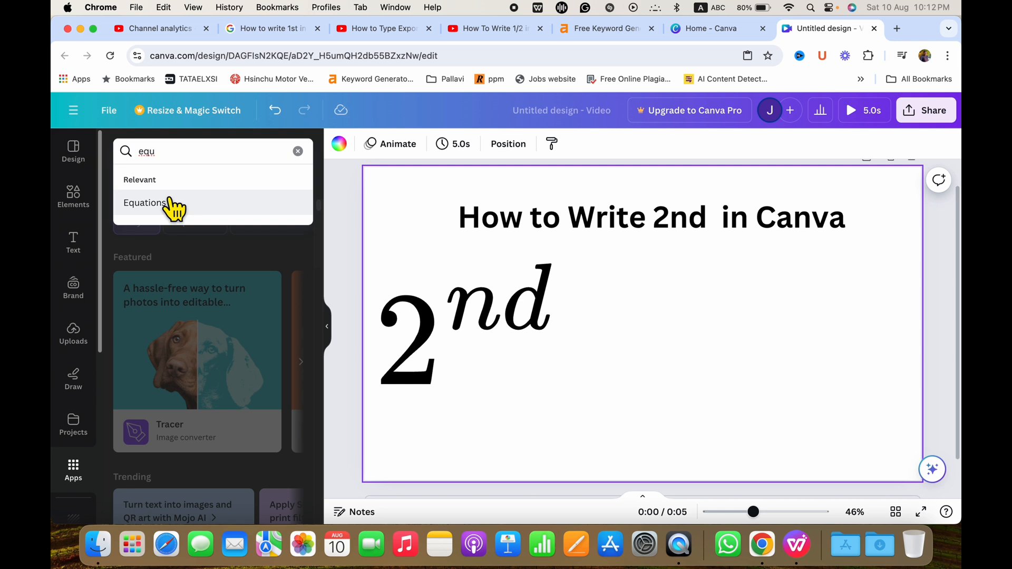
mouse_move(159, 213)
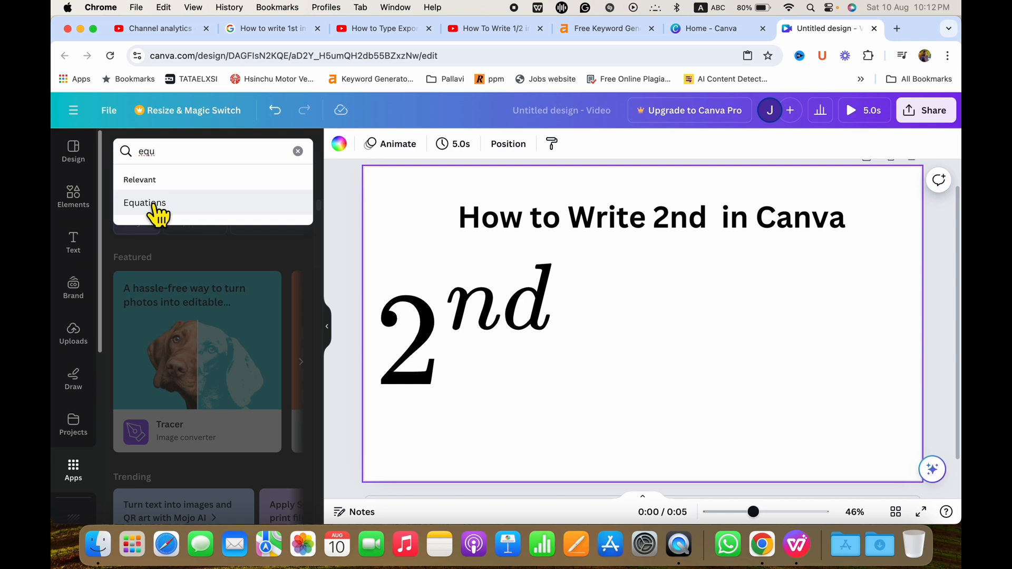
click(144, 202)
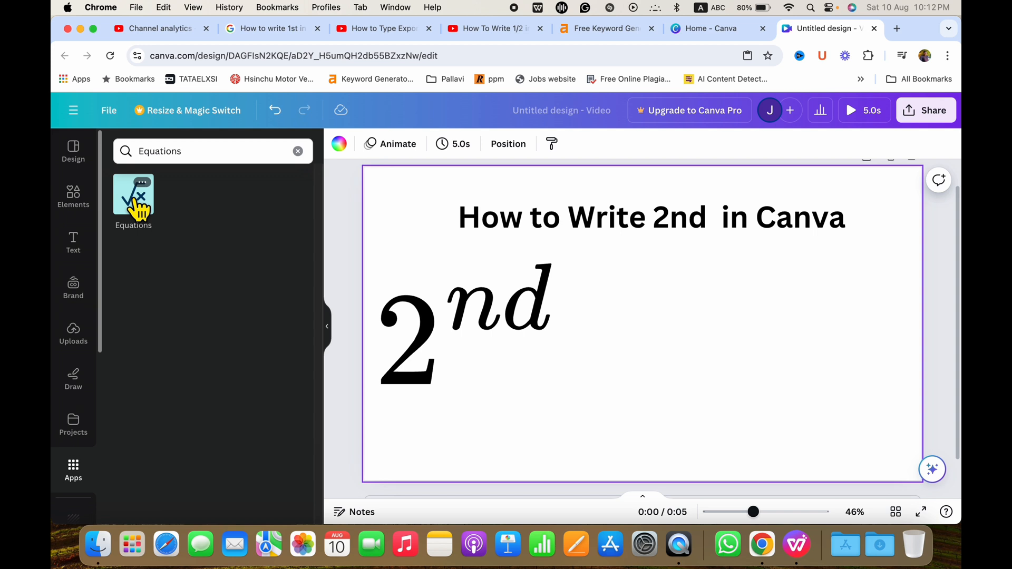
click(133, 197)
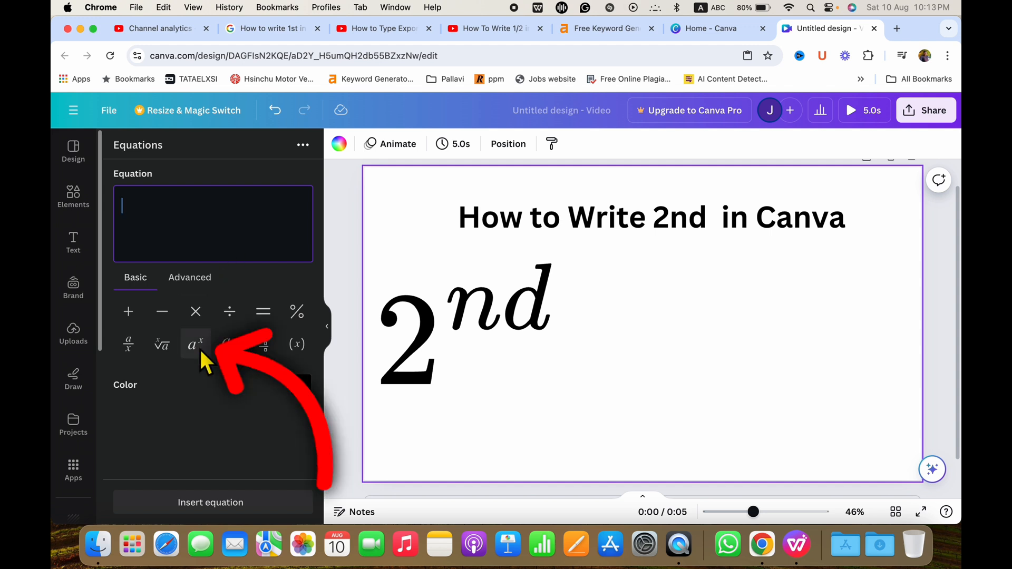
Build 2nd from the a^x exponent template, insert it, and place it smaller to the right of the first
click(196, 344)
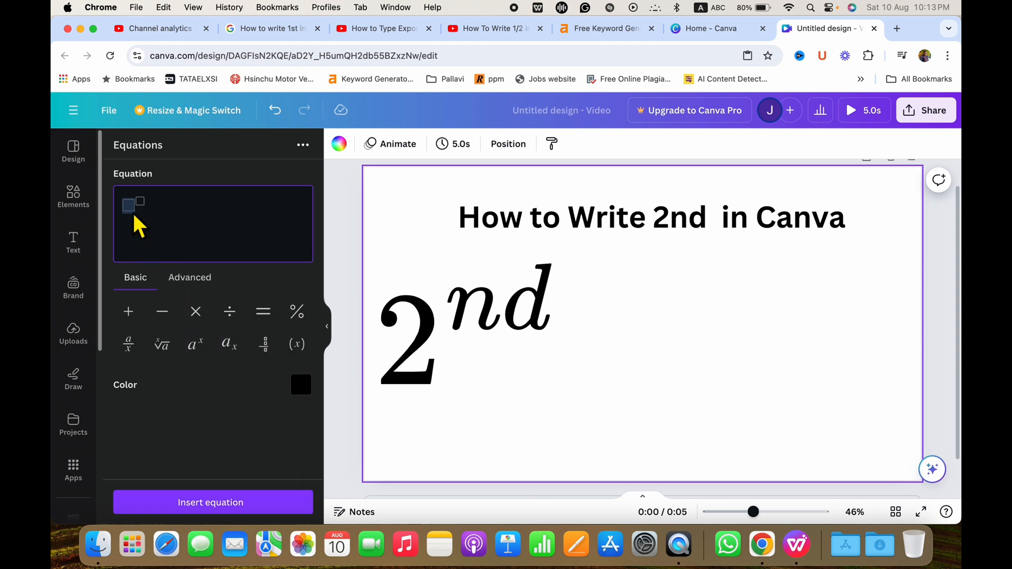
mouse_move(420, 439)
text(2nd)
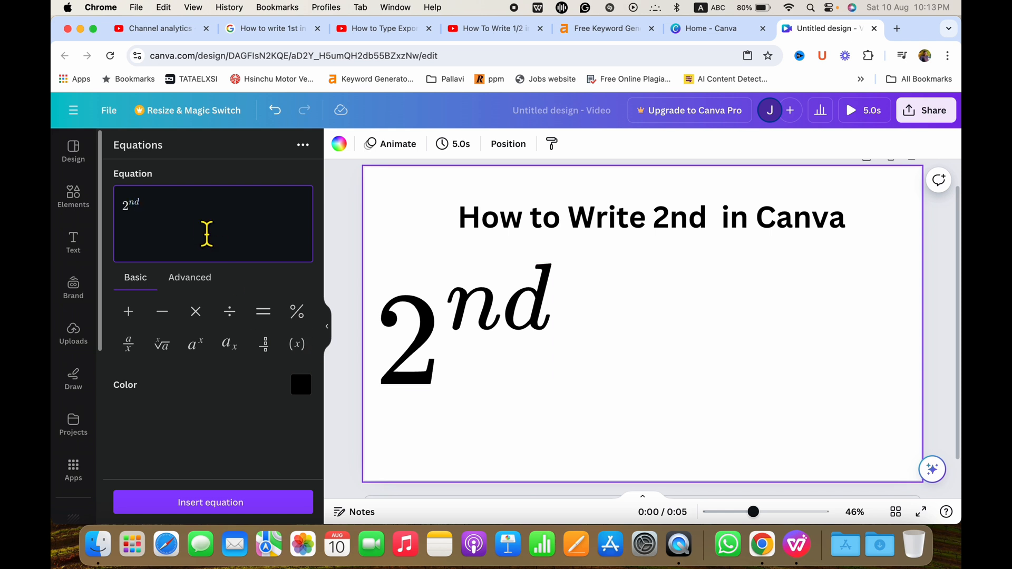
mouse_move(196, 215)
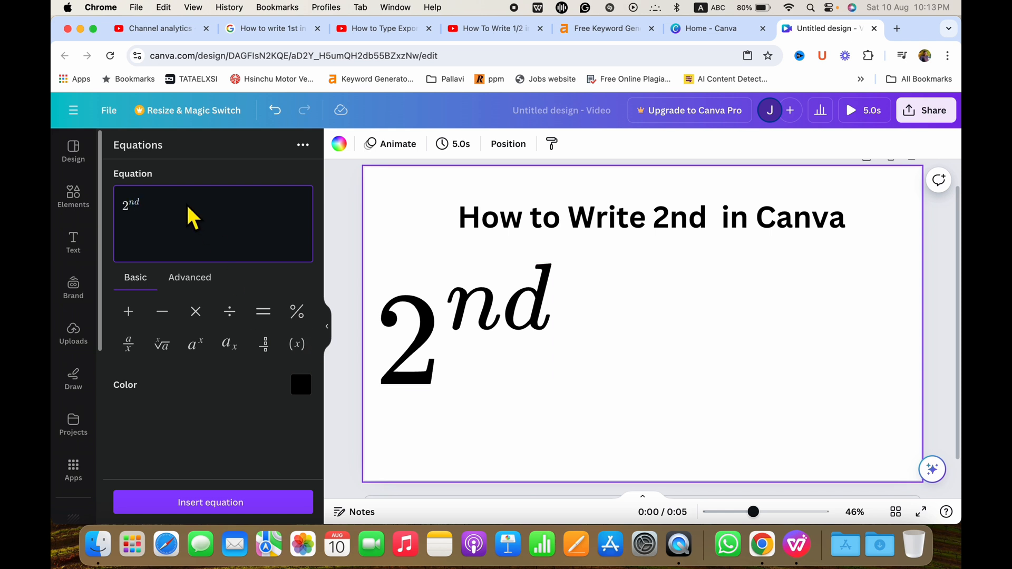
mouse_move(212, 502)
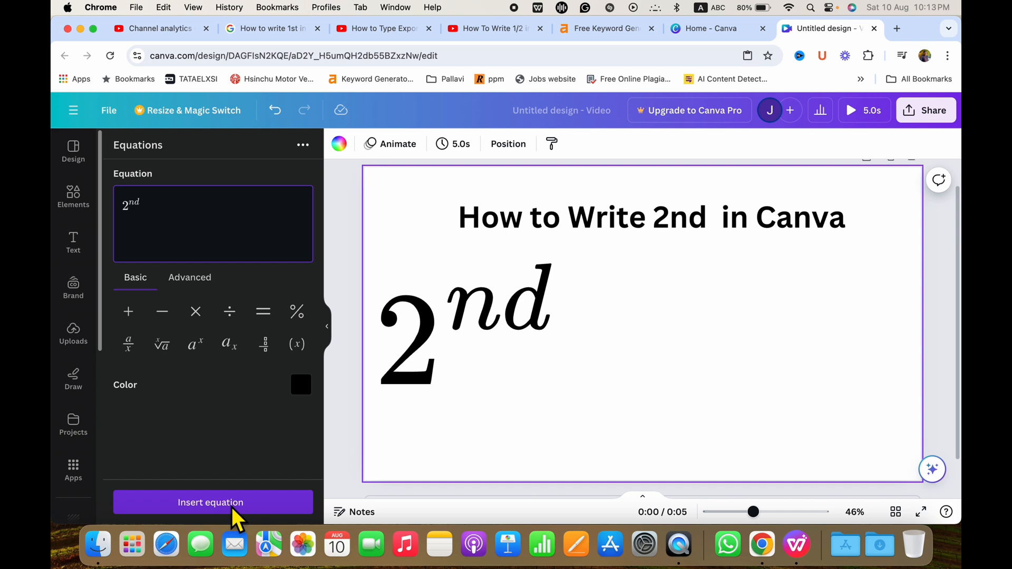
click(211, 502)
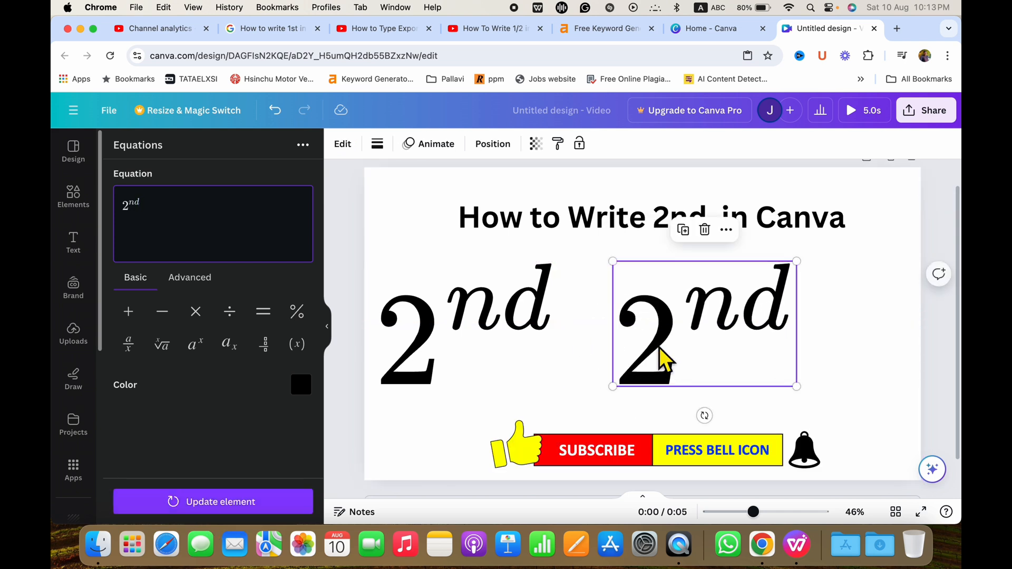
drag(795, 386, 781, 386)
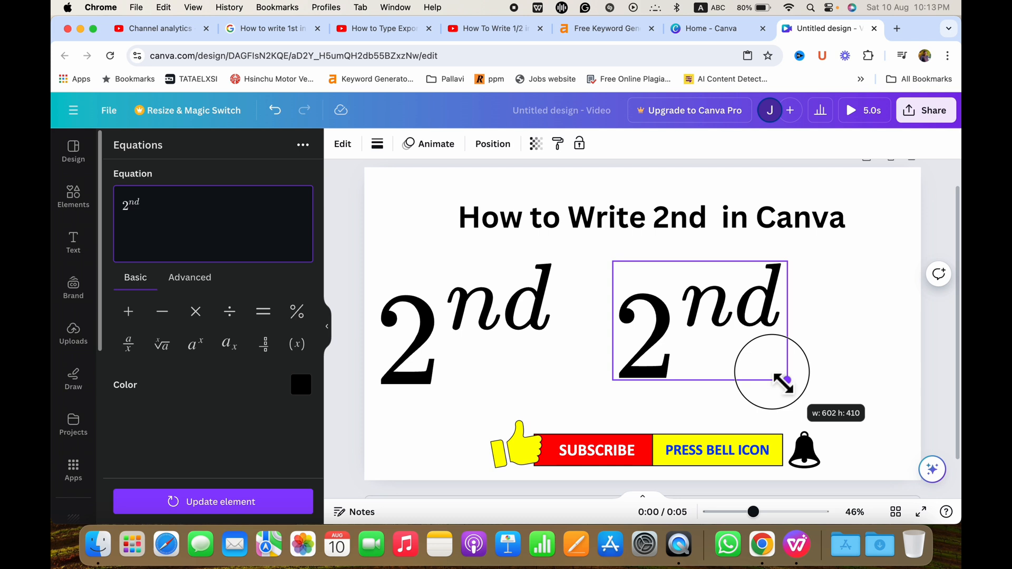
drag(781, 381, 812, 398)
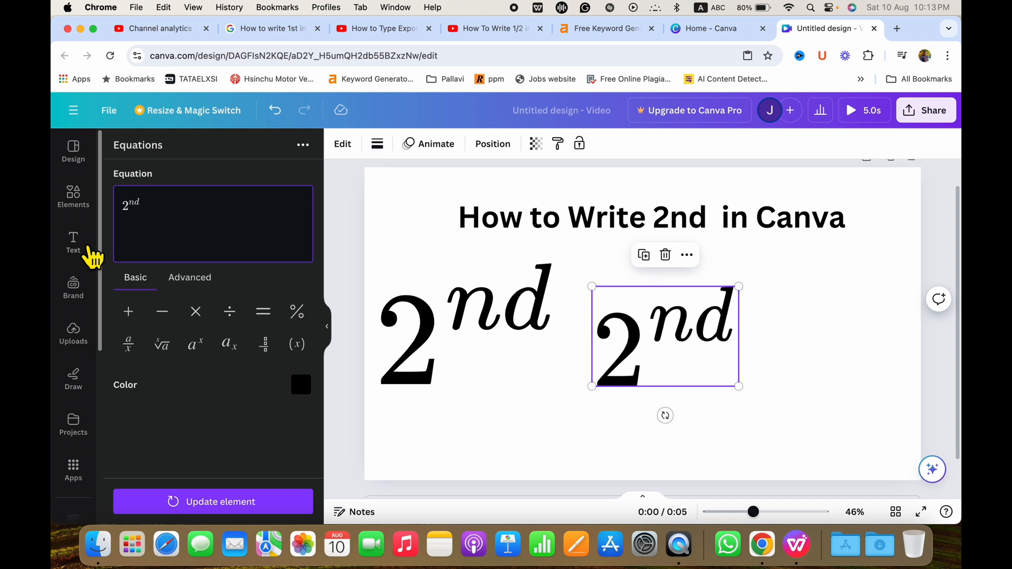
Add text boxes reading 2 and nd on the right of the page, setting nd to font size 100
click(73, 244)
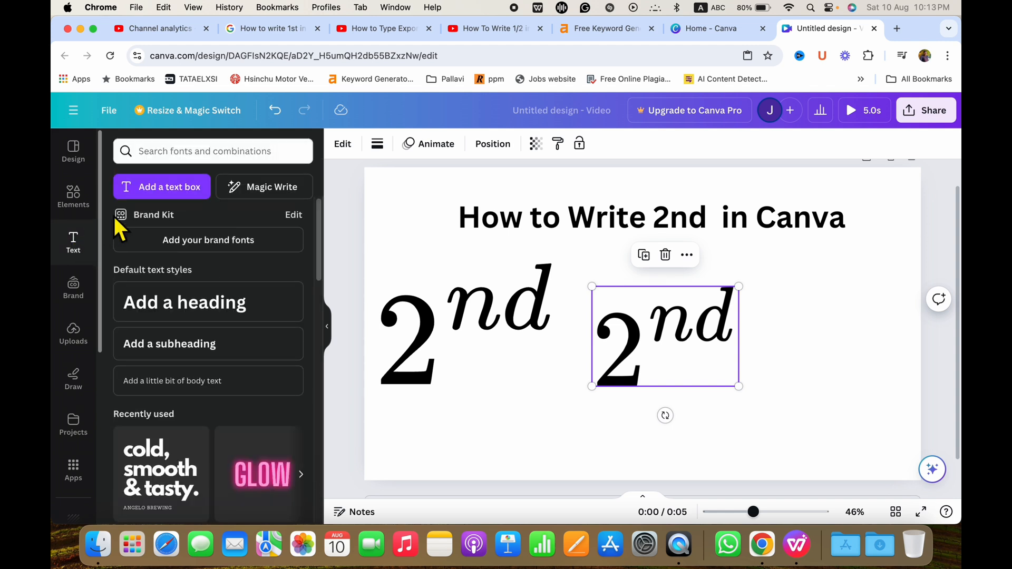
mouse_move(170, 199)
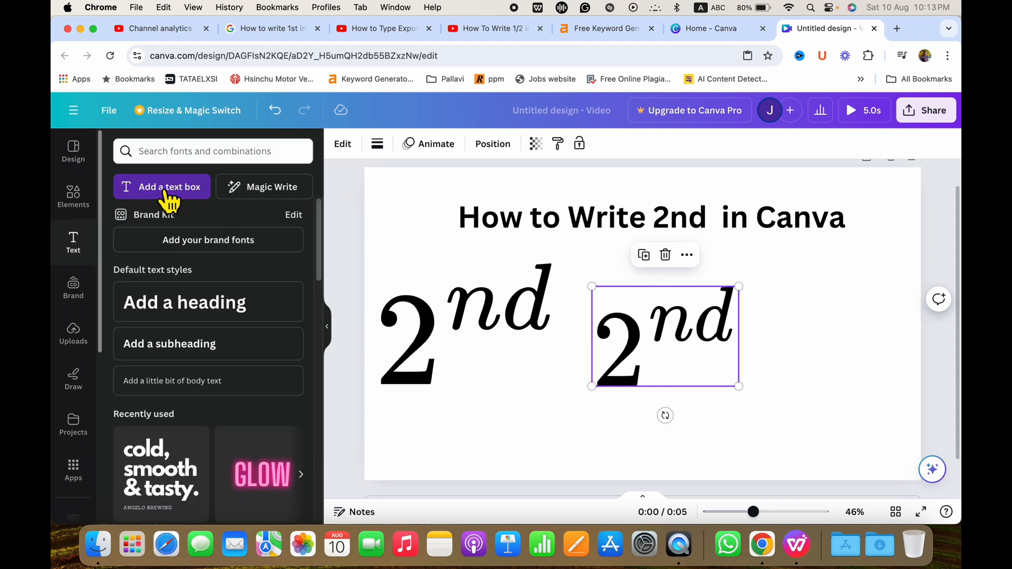
double_click(639, 322)
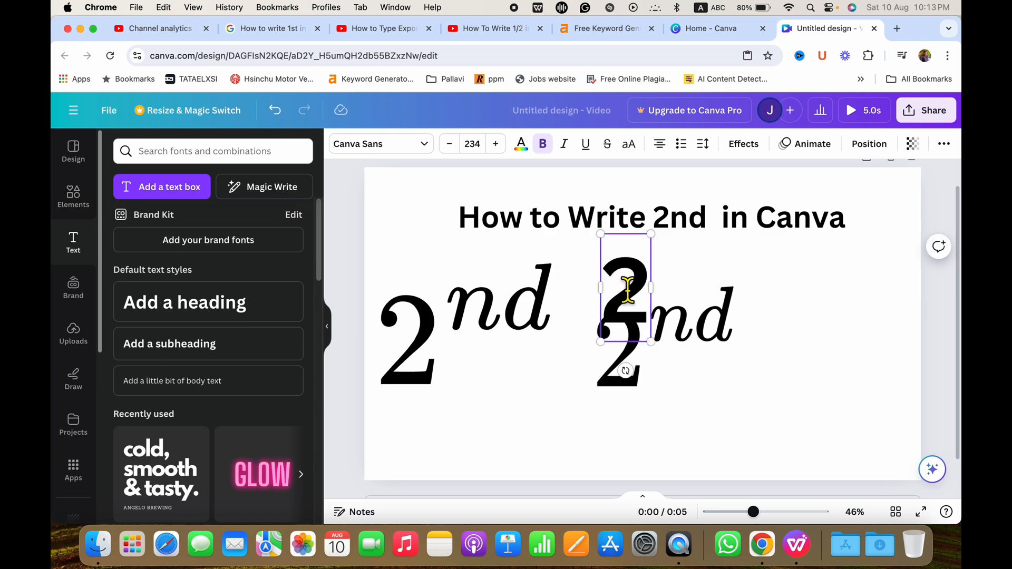
drag(625, 295, 832, 332)
text(nd)
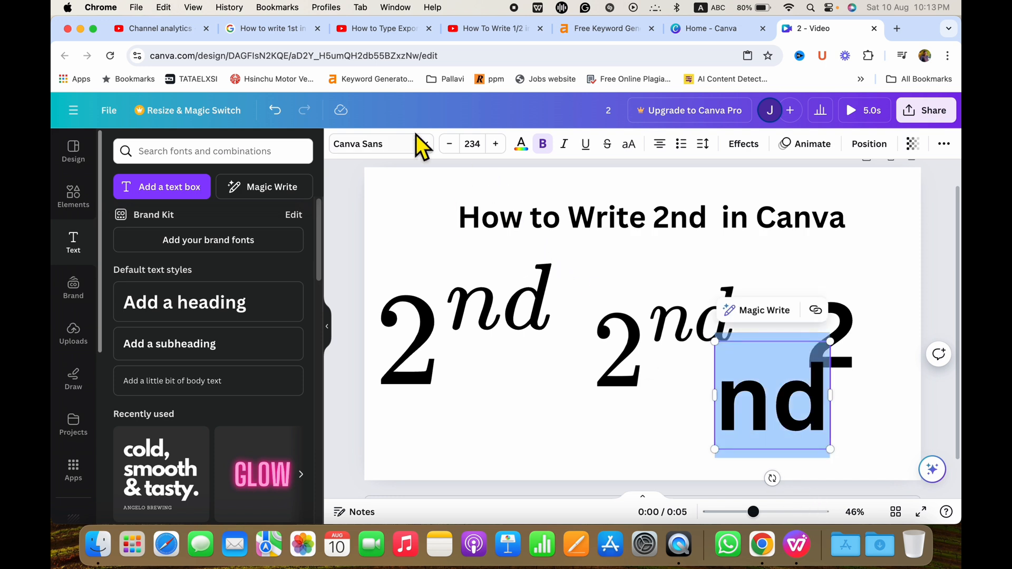
click(472, 144)
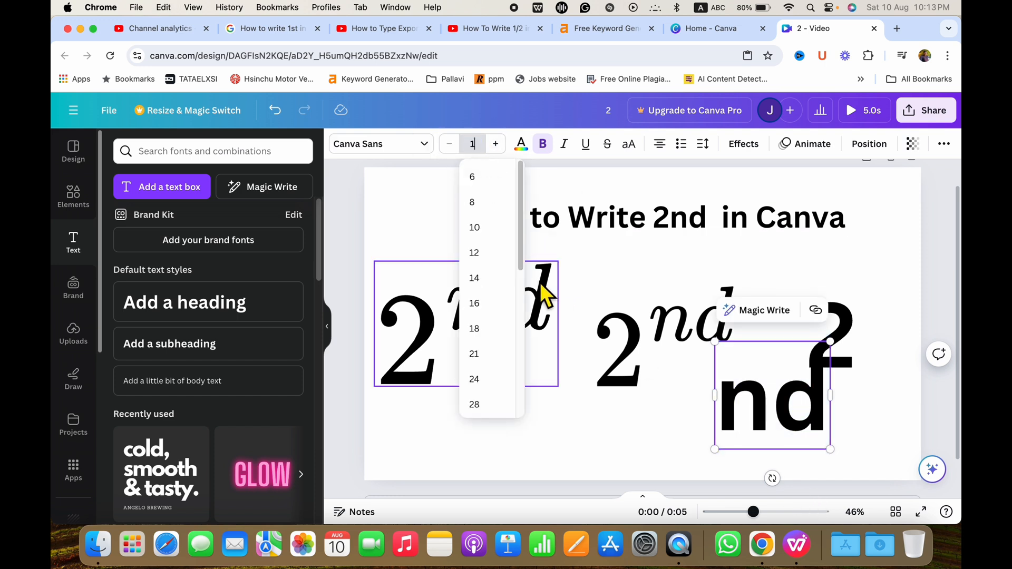
text(100)
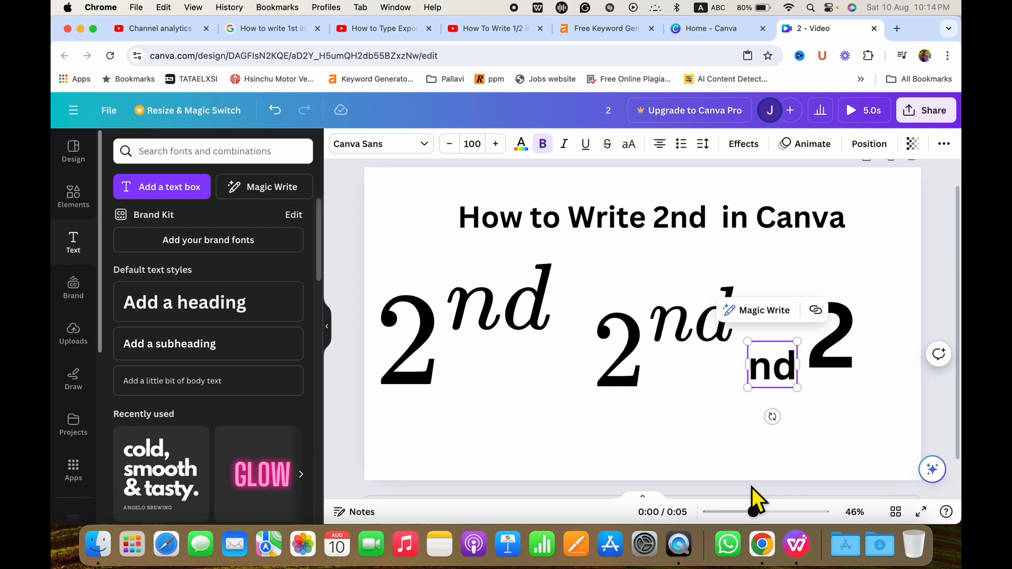
Raise the nd box to the top right of the bold 2 so the third version reads 2nd
drag(773, 366, 862, 300)
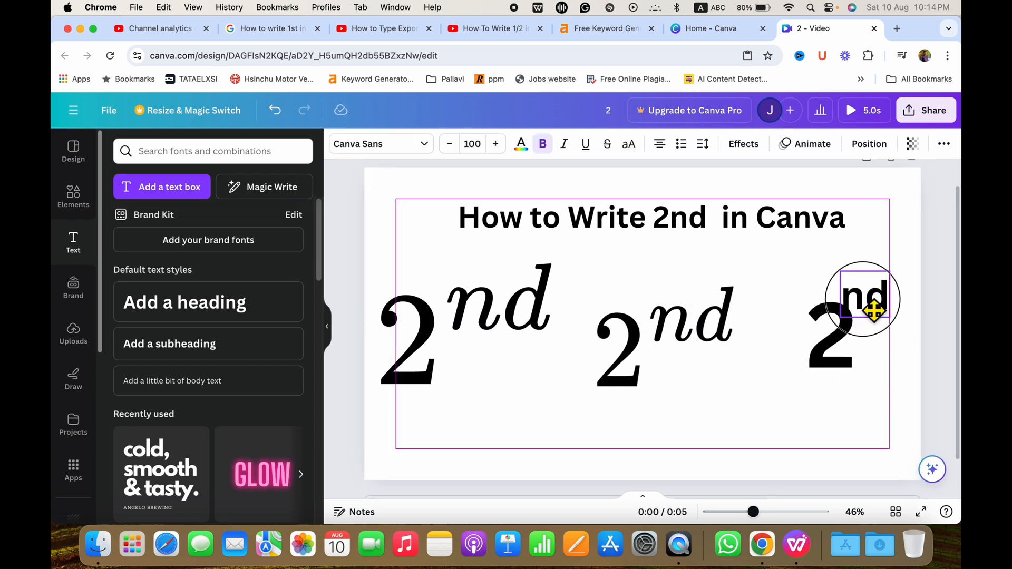
drag(864, 306, 864, 297)
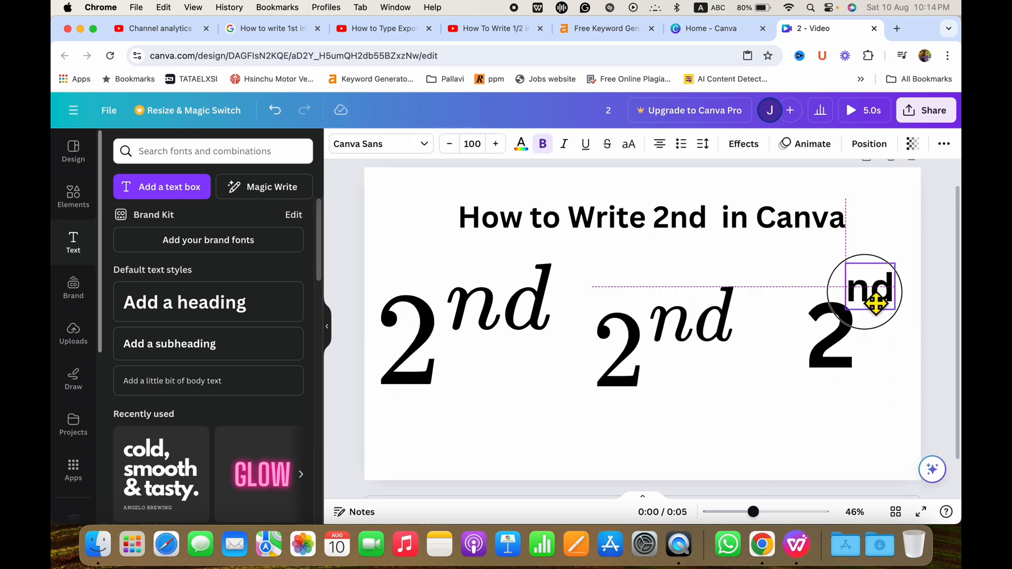
click(800, 435)
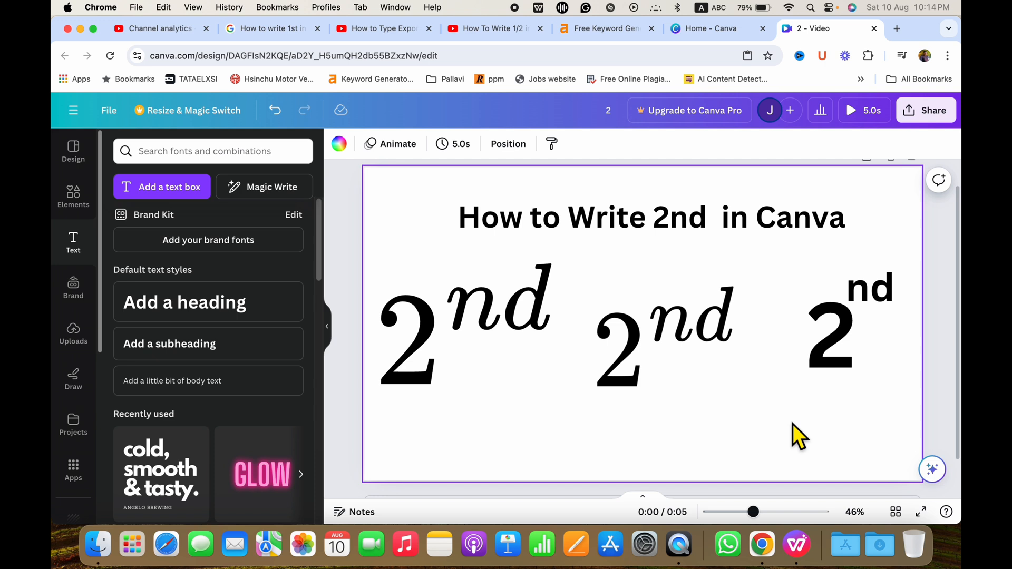
click(833, 329)
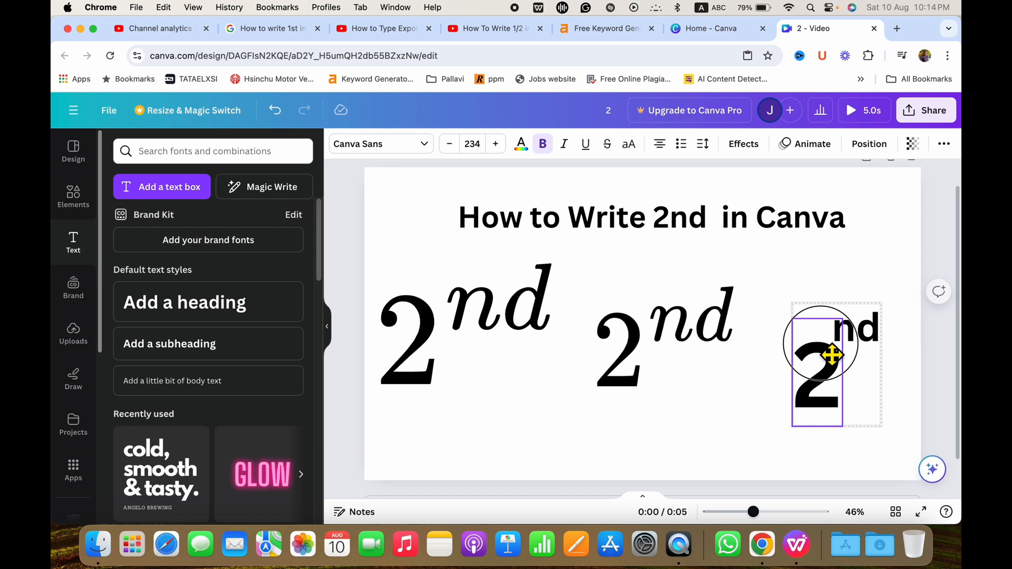
click(760, 457)
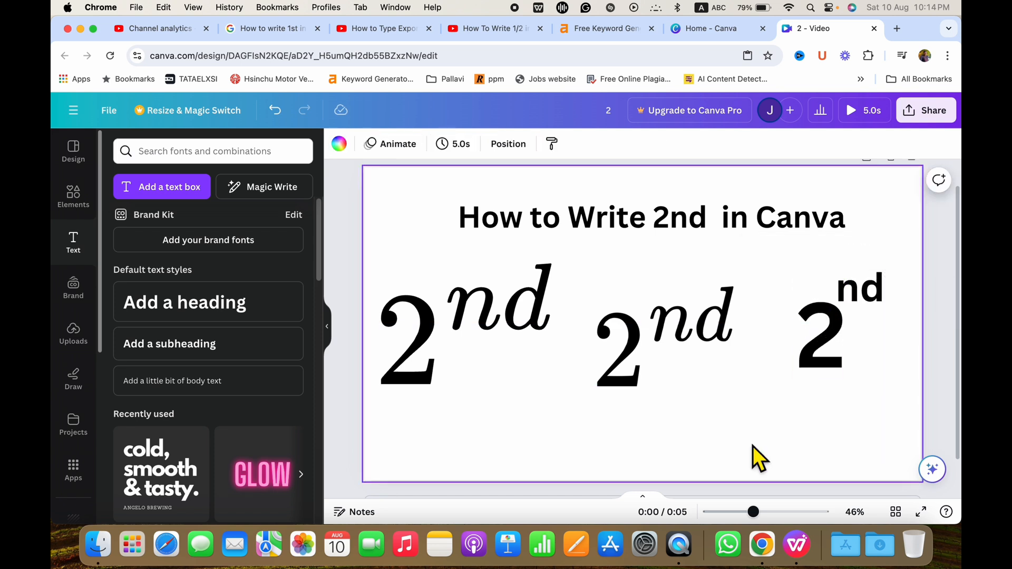